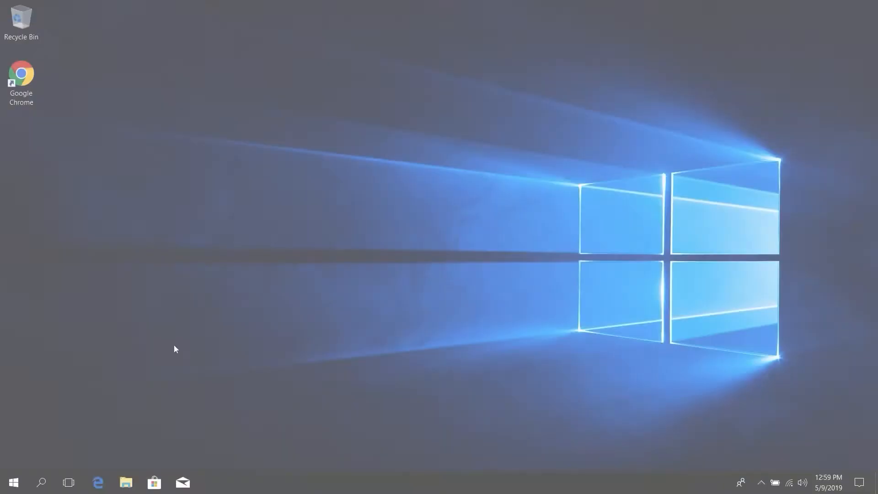
# - Search the desktop for SupportAssist and launch it
pyautogui.write('su')
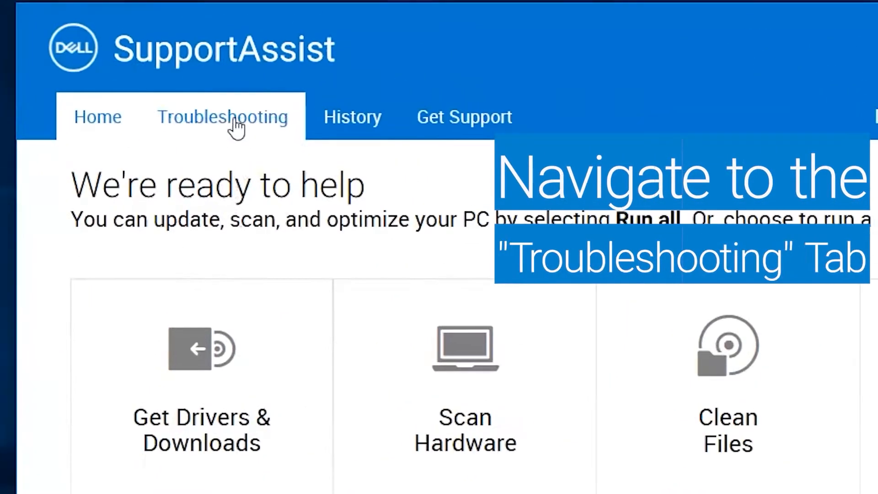
# - Run the SupportAssist hardware check on the integrated Camera from Troubleshooting
pyautogui.click(222, 116)
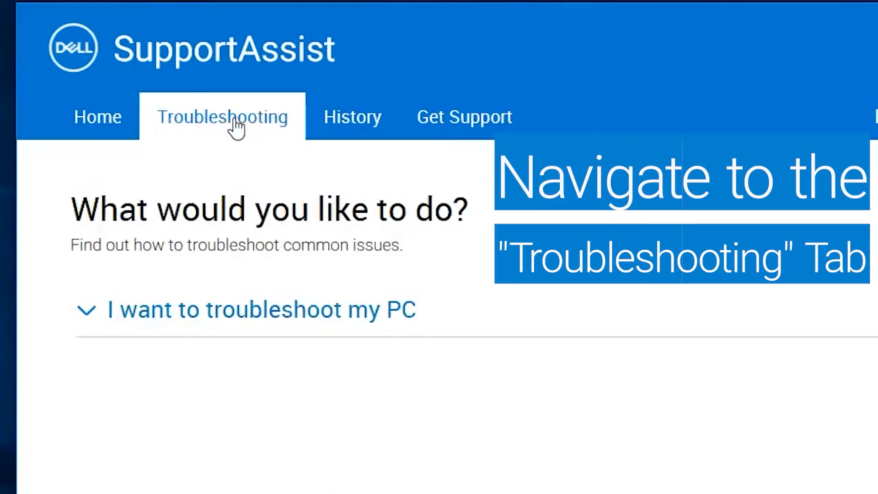
pyautogui.moveTo(302, 322)
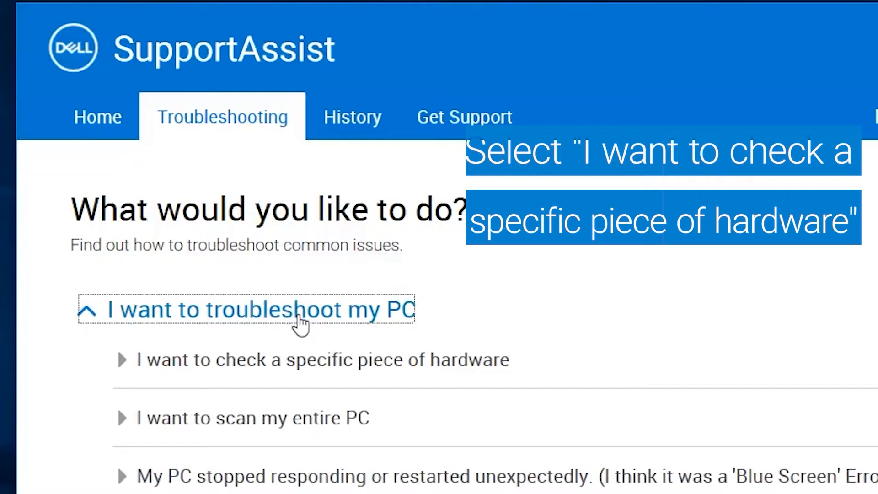
pyautogui.click(322, 359)
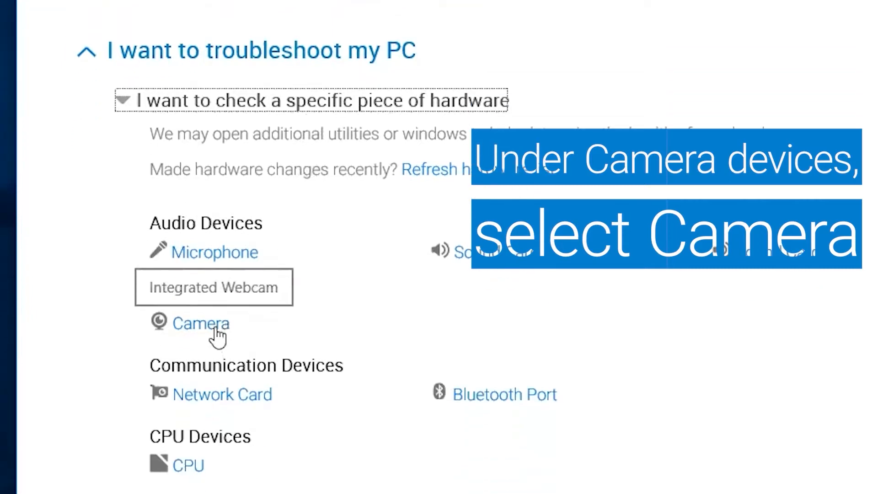
pyautogui.click(200, 323)
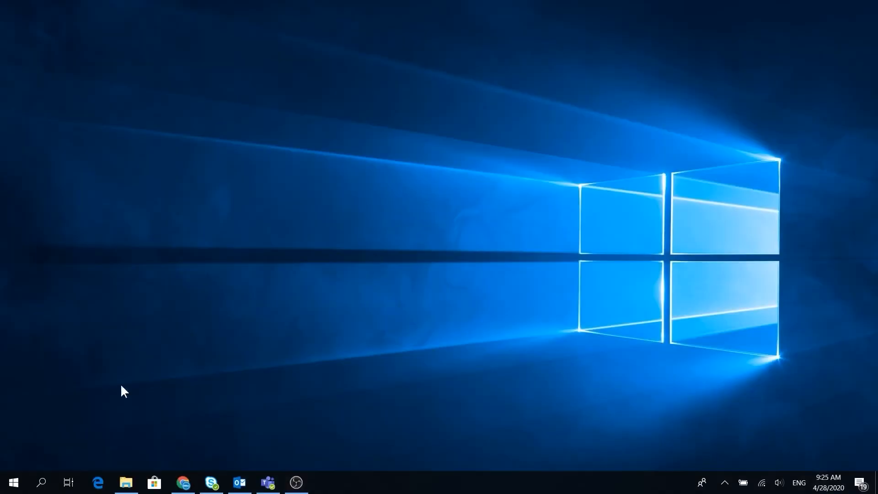
# - Open the Settings gear from the Start menu
pyautogui.click(13, 481)
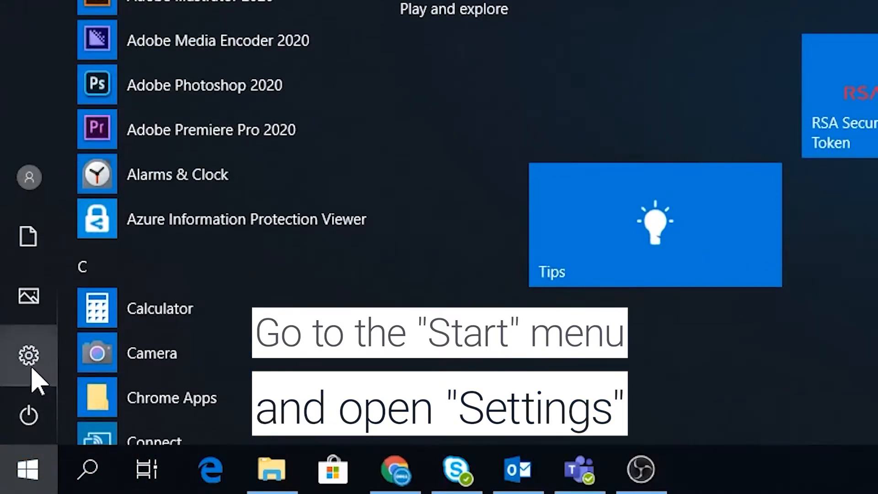
pyautogui.click(27, 354)
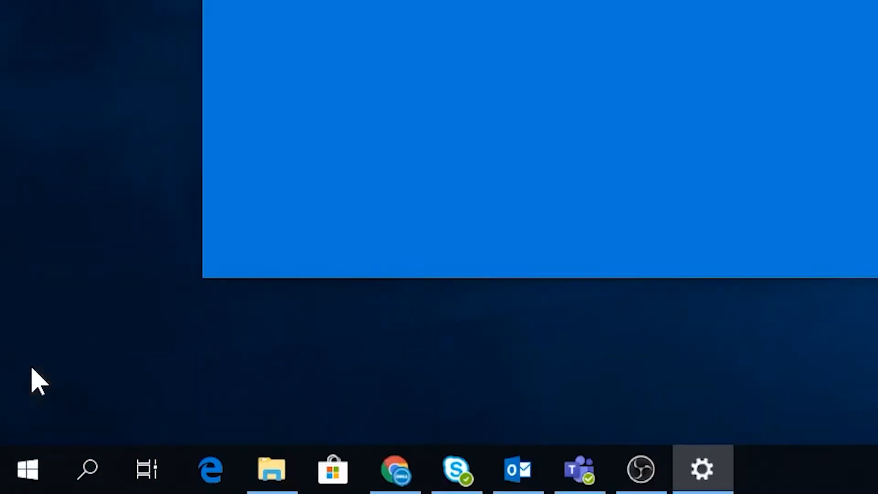
pyautogui.click(701, 469)
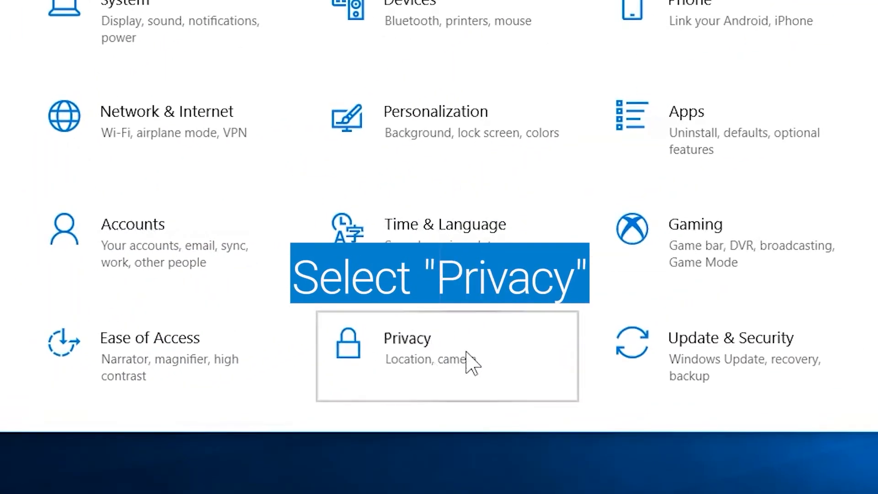
# - Turn on 'Allow apps to access your camera' under Privacy > Camera
pyautogui.click(447, 355)
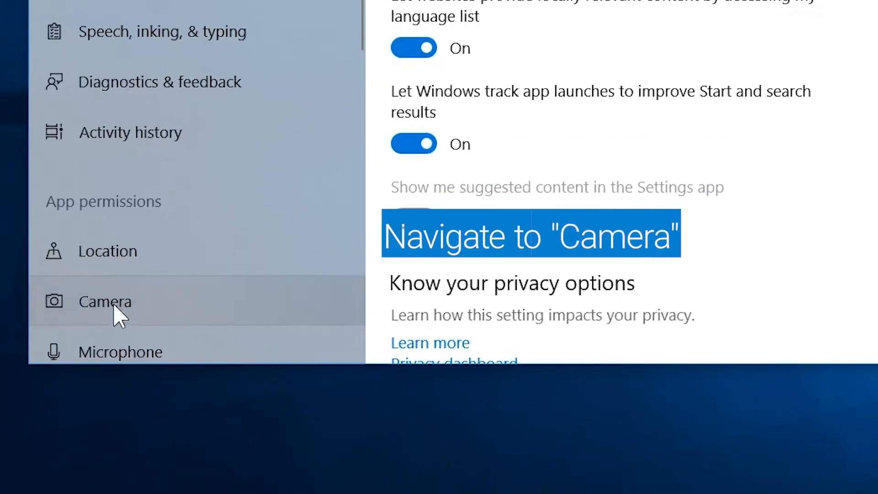
pyautogui.click(105, 301)
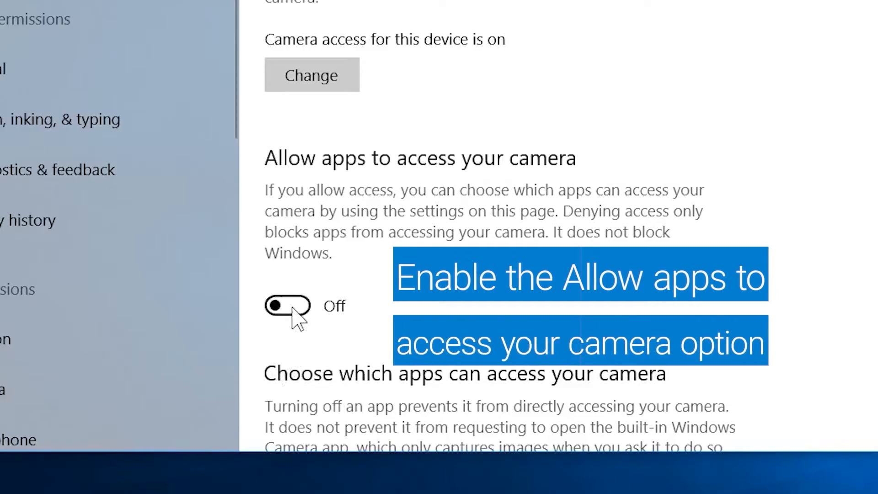
pyautogui.click(287, 307)
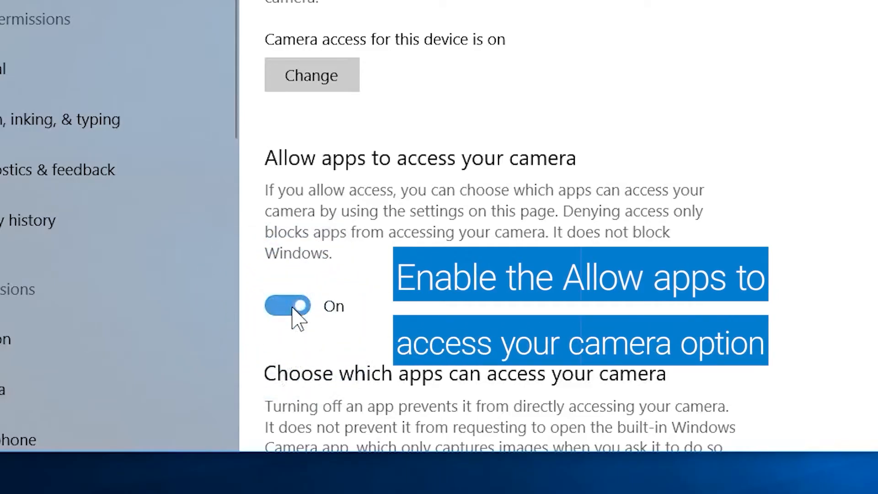
pyautogui.scroll(-3)
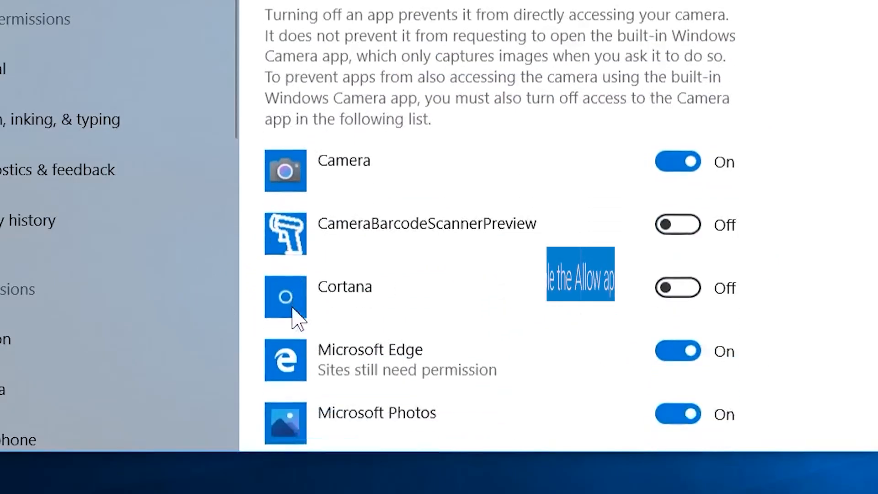
pyautogui.scroll(-3)
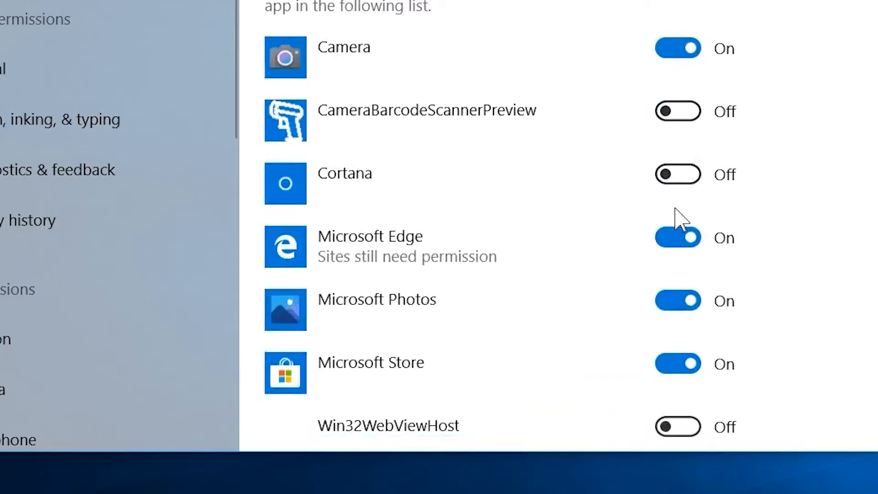
pyautogui.moveTo(687, 397)
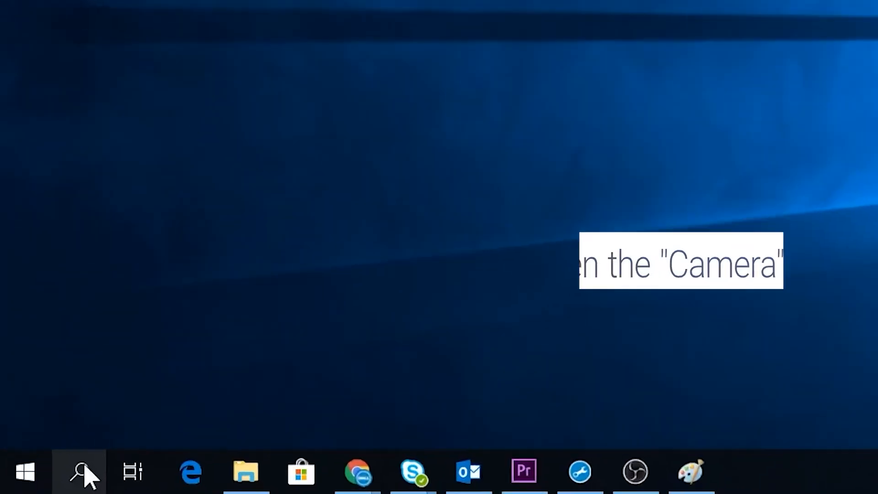
# - Search 'camera' on the taskbar and launch the Camera app
pyautogui.click(79, 471)
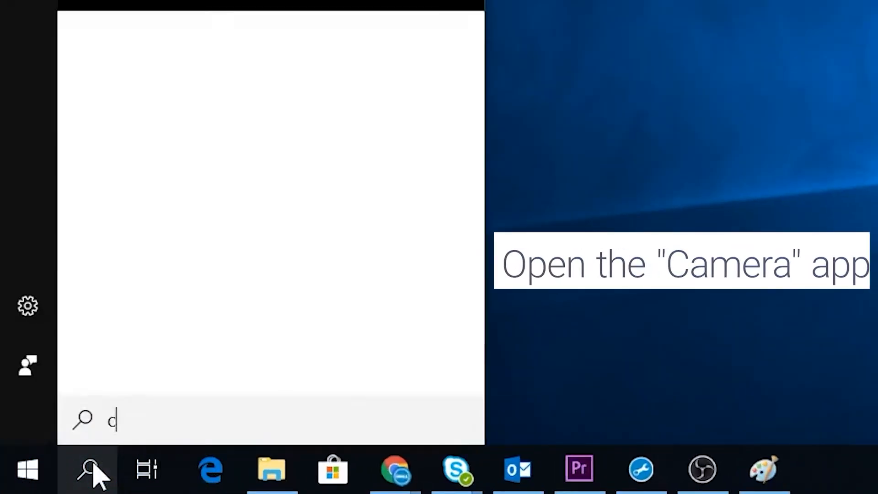
pyautogui.write('amera')
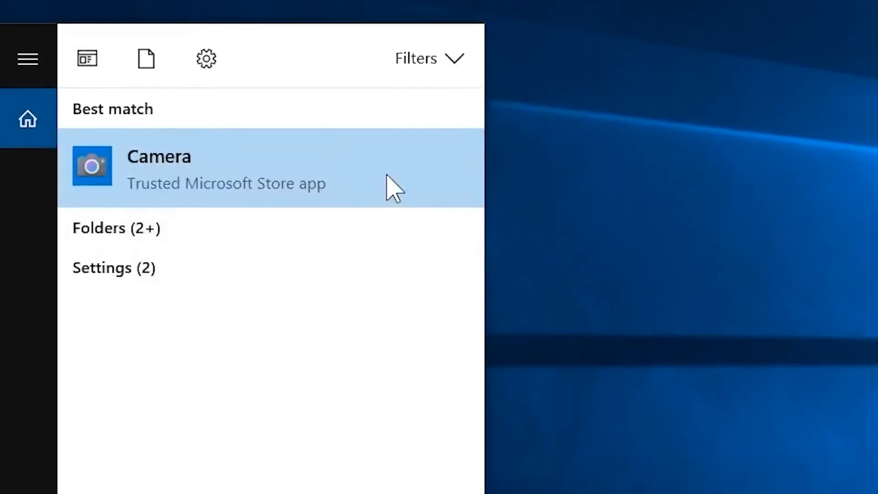
pyautogui.click(159, 168)
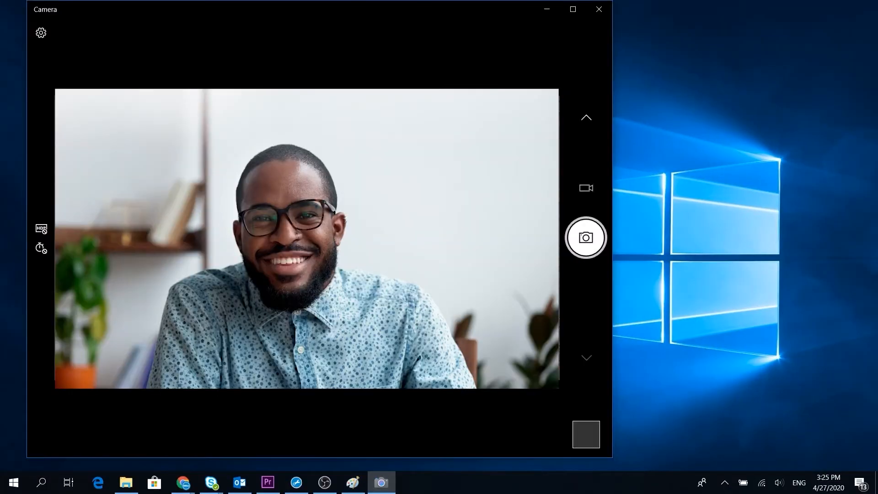
pyautogui.moveTo(585, 237)
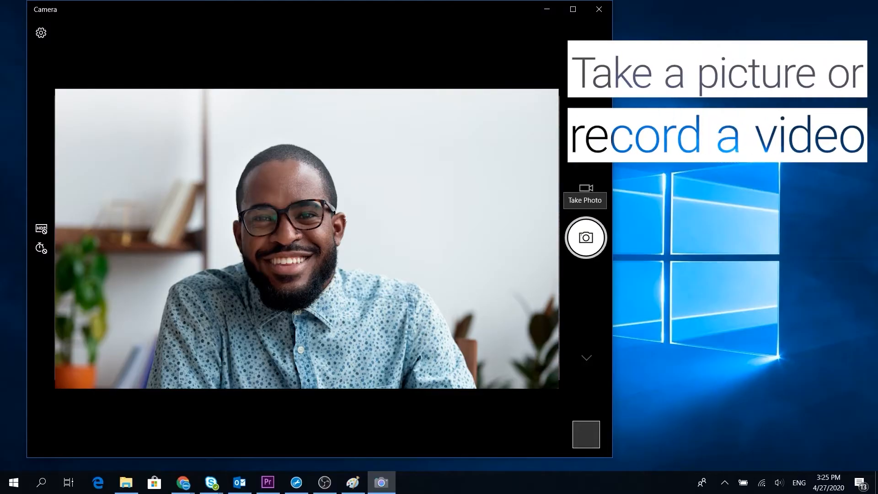
# - Capture a test photo with the Camera app's shutter button
pyautogui.click(584, 237)
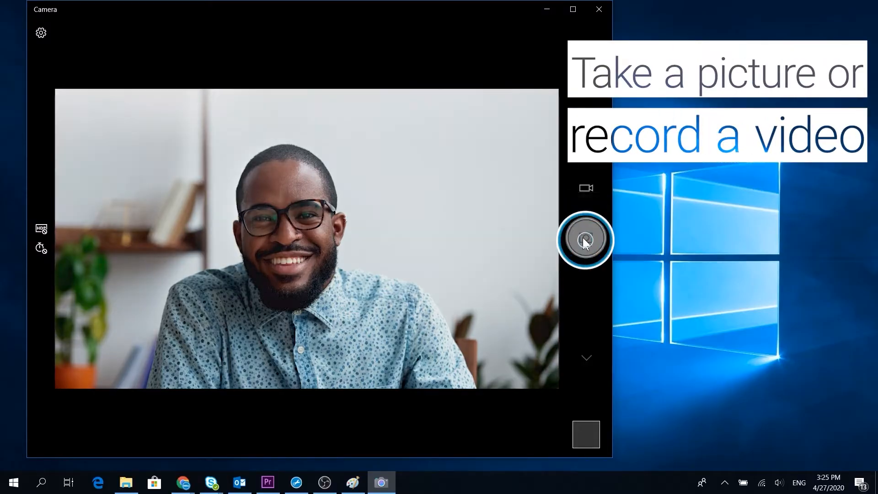
pyautogui.click(585, 240)
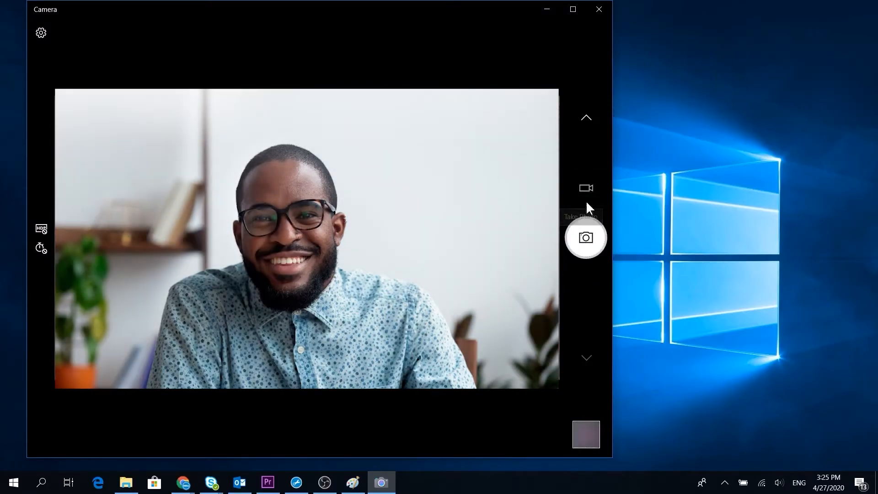
pyautogui.click(599, 9)
pyautogui.write('photos')
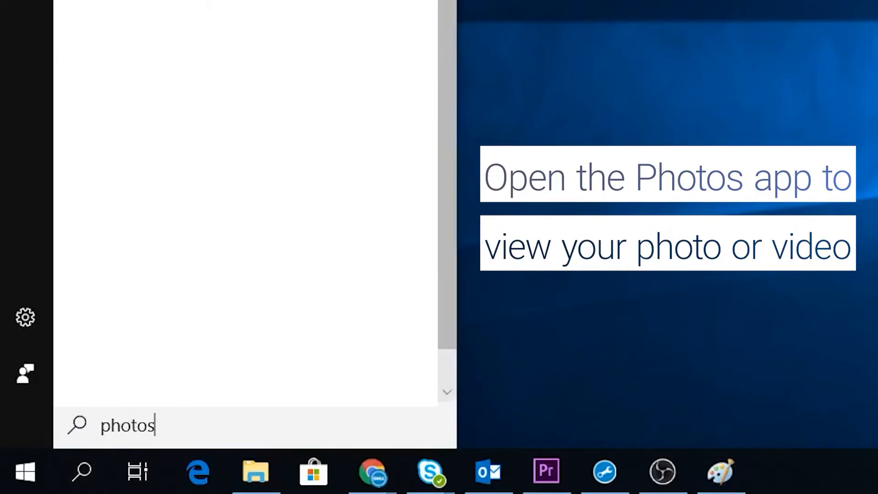
# - Open Photos to view the capture, then restart and press F2 for BIOS
pyautogui.click(146, 163)
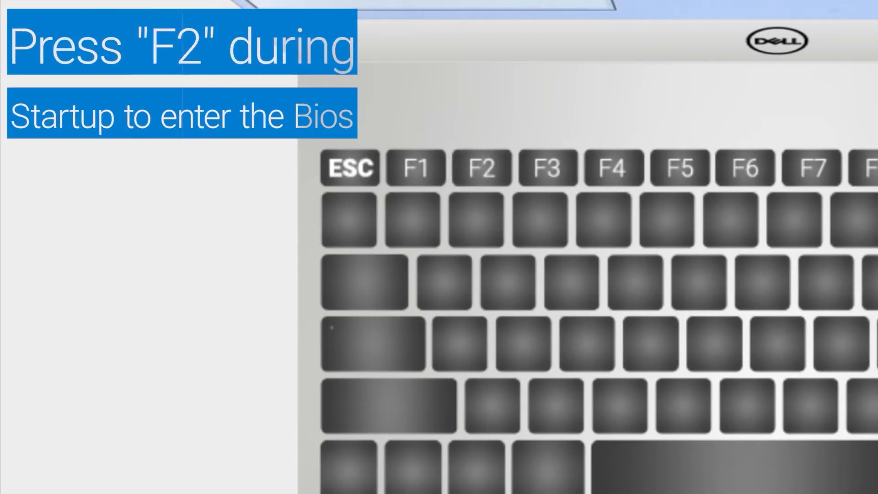
pyautogui.press('f2')
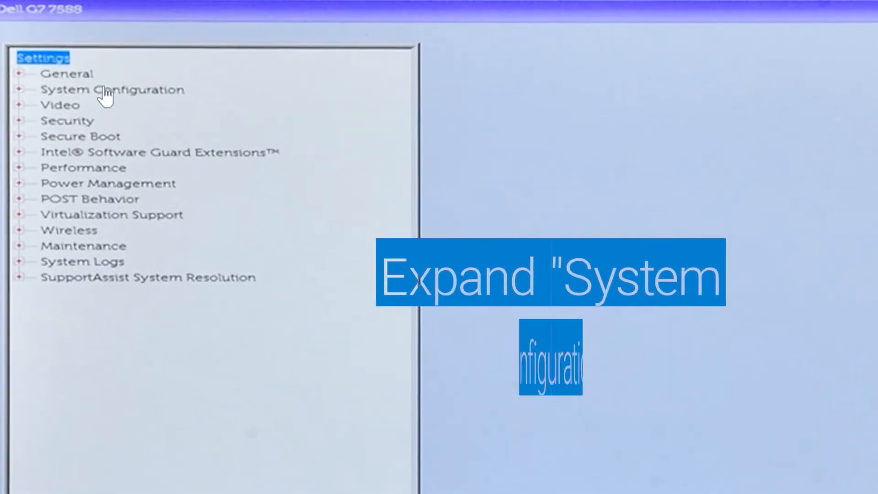
# - Open System Configuration > Miscellaneous Devices and confirm Enable Camera is checked
pyautogui.click(112, 89)
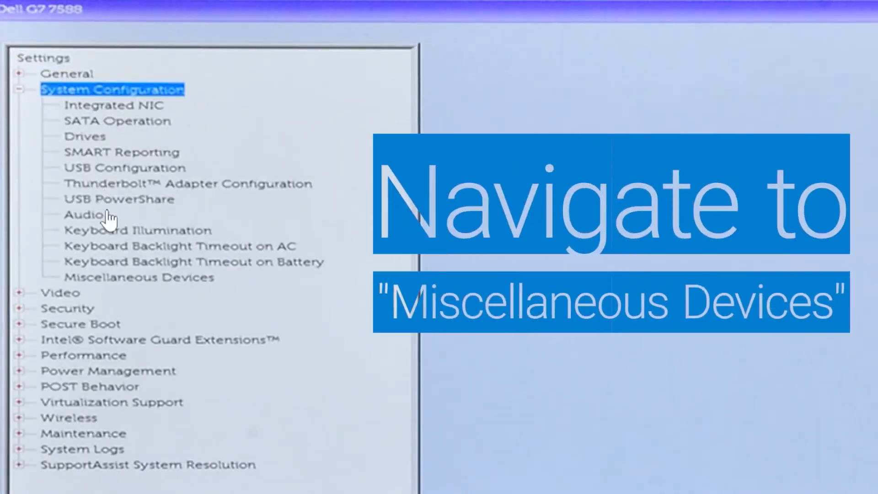
pyautogui.click(139, 277)
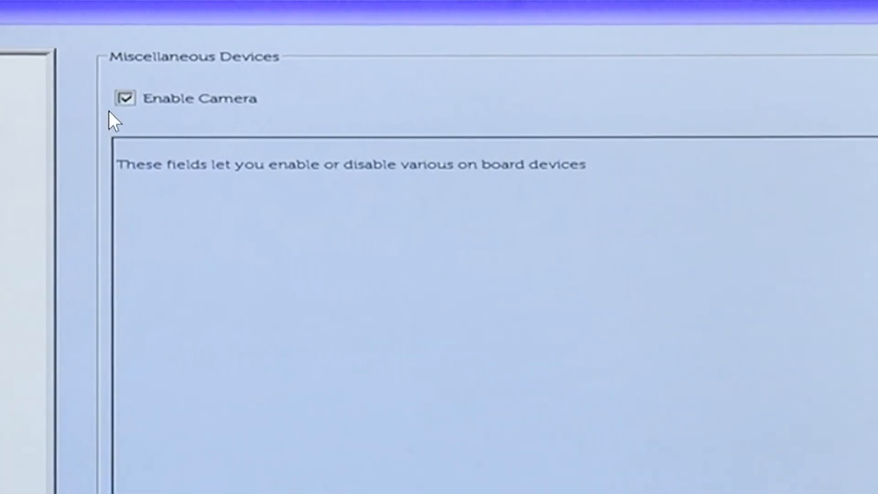
pyautogui.moveTo(268, 119)
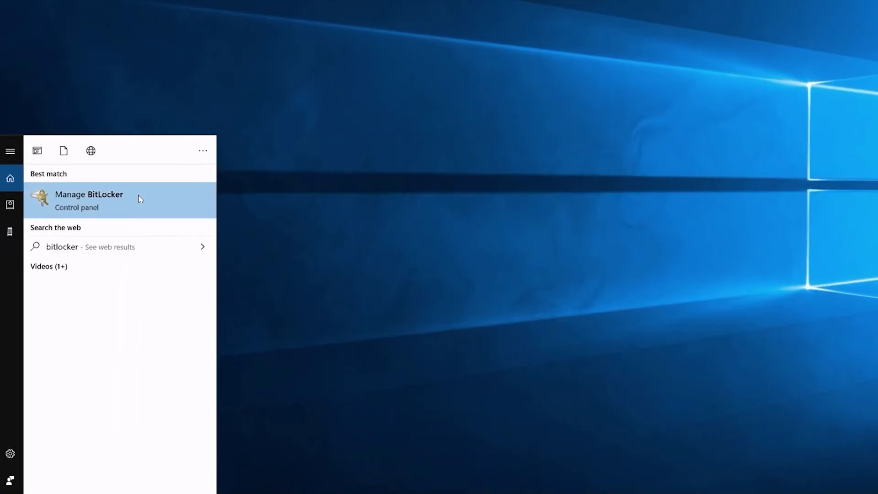
# - Open the Manage BitLocker control panel result from Windows Search
pyautogui.click(88, 200)
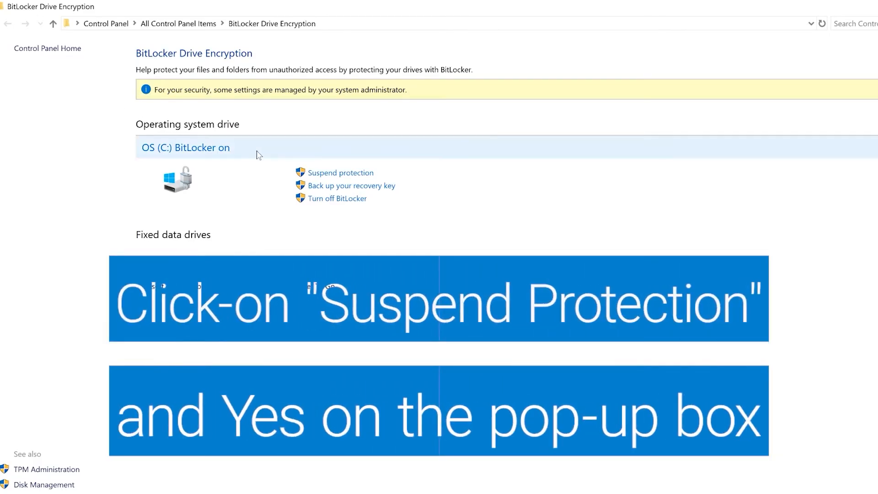
# - Suspend BitLocker protection on OS (C:) and confirm with Yes
pyautogui.click(340, 173)
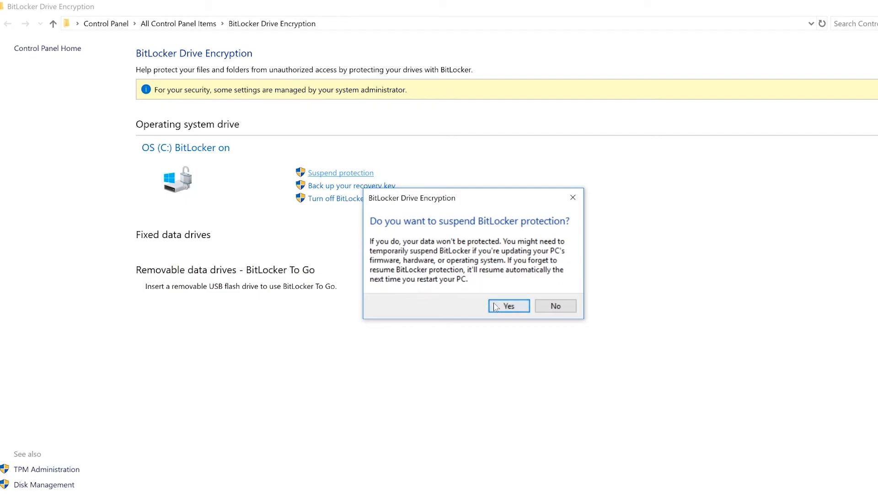
pyautogui.click(507, 306)
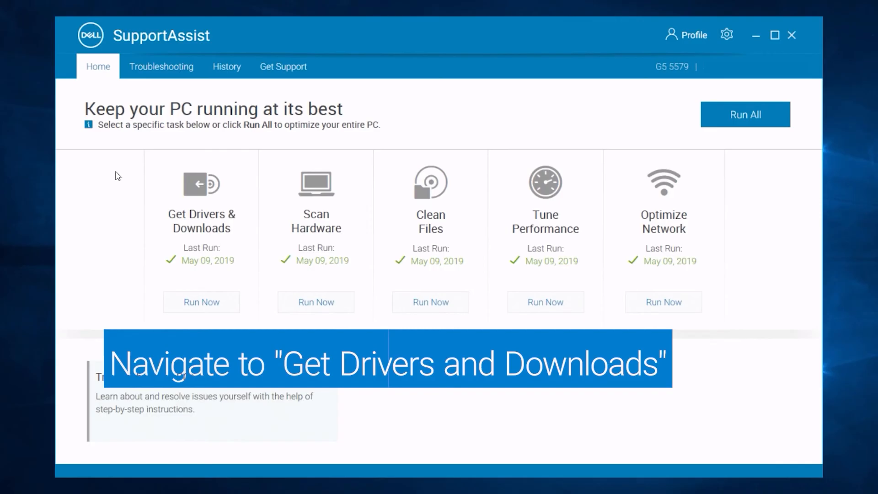
# - Check for driver updates and install the Realtek card reader and Intel thermal framework drivers
pyautogui.click(201, 302)
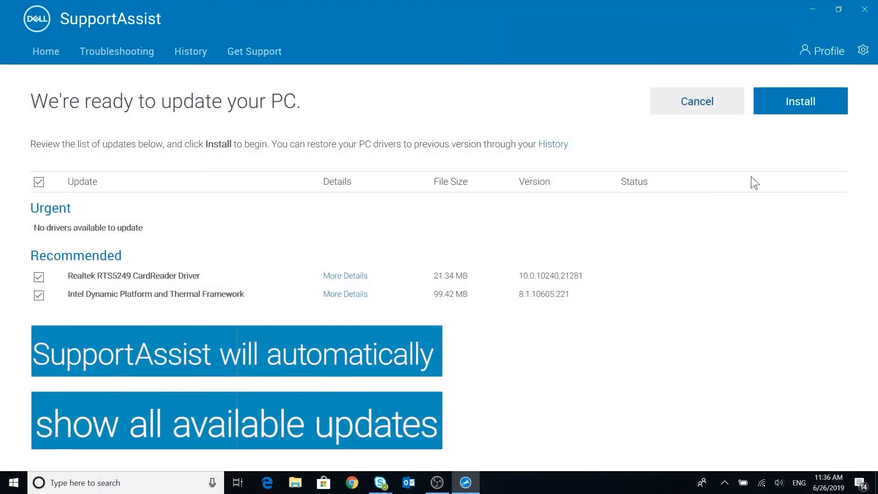
pyautogui.moveTo(800, 102)
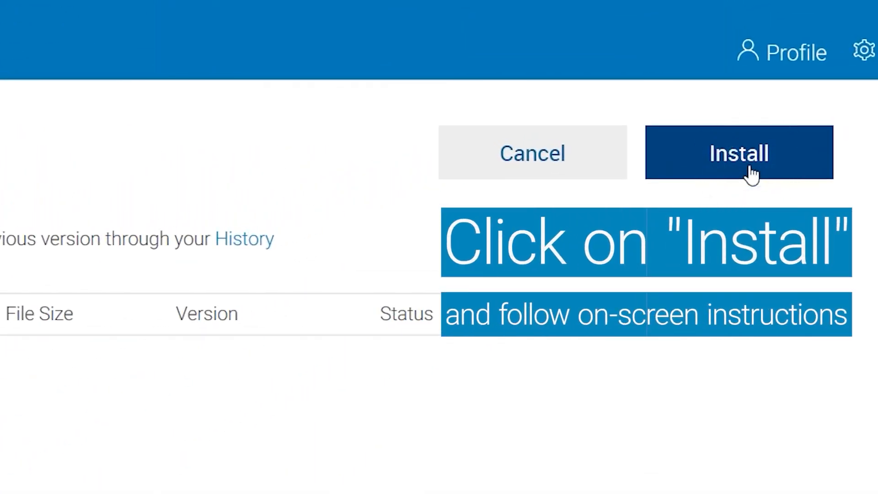
pyautogui.click(739, 152)
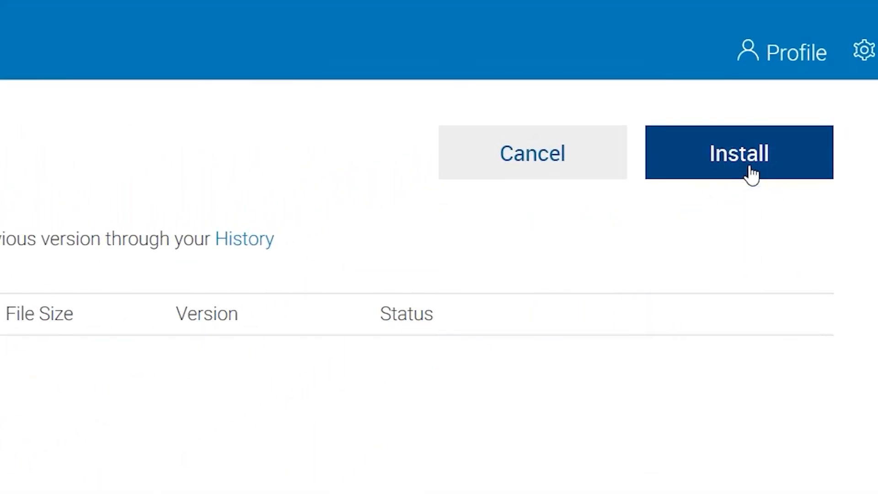